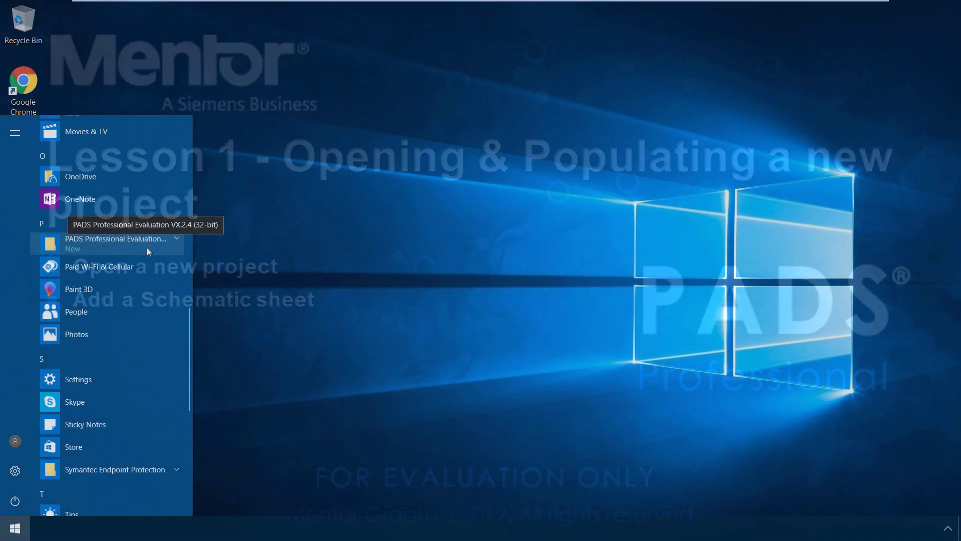
- Launch PADS Designer VX.2.4 from the PADS Professional Evaluation group in the Start menu
{"action": "left_click", "coordinate": [115, 243]}
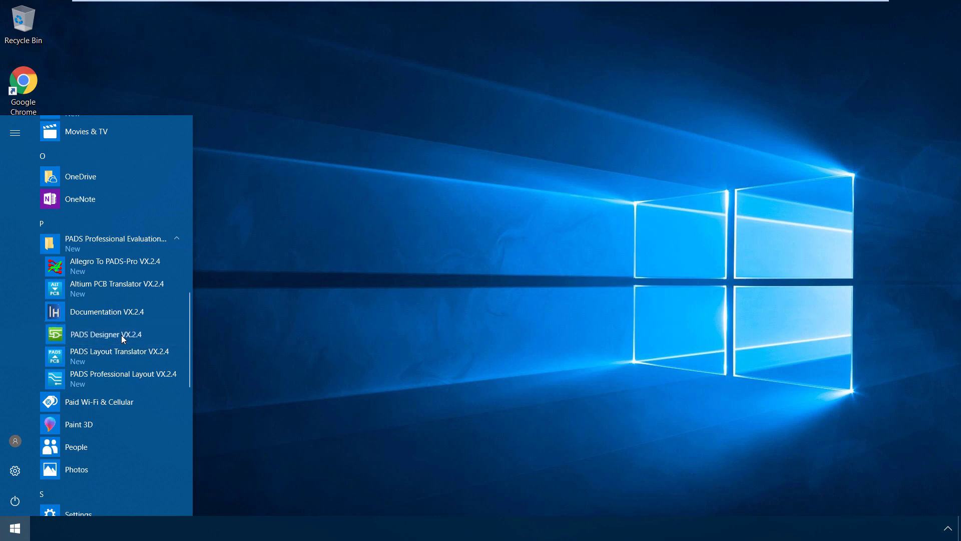
{"action": "left_click", "coordinate": [106, 335]}
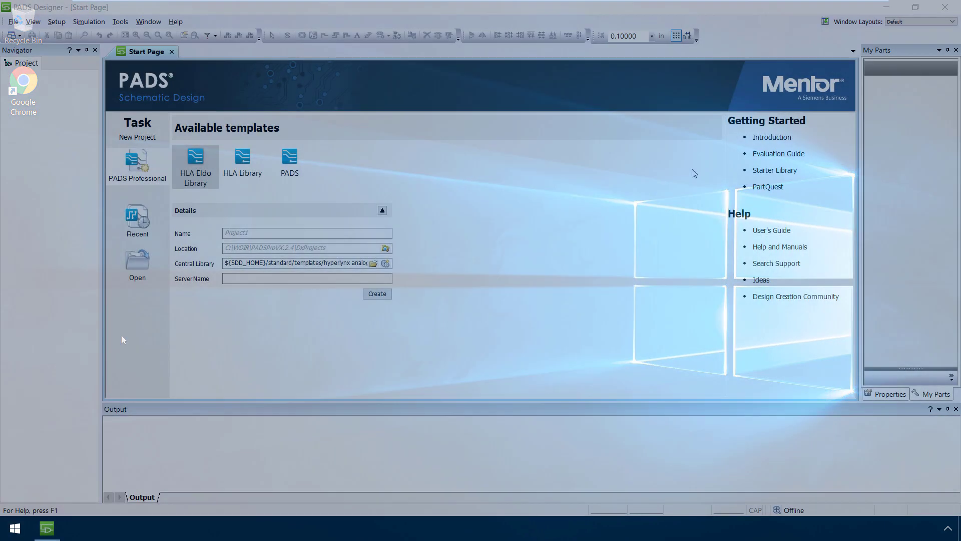
- Open LED_Flasher.prj from the Lesson 1 folder via the Start Page's Open command
{"action": "left_click", "coordinate": [18, 22]}
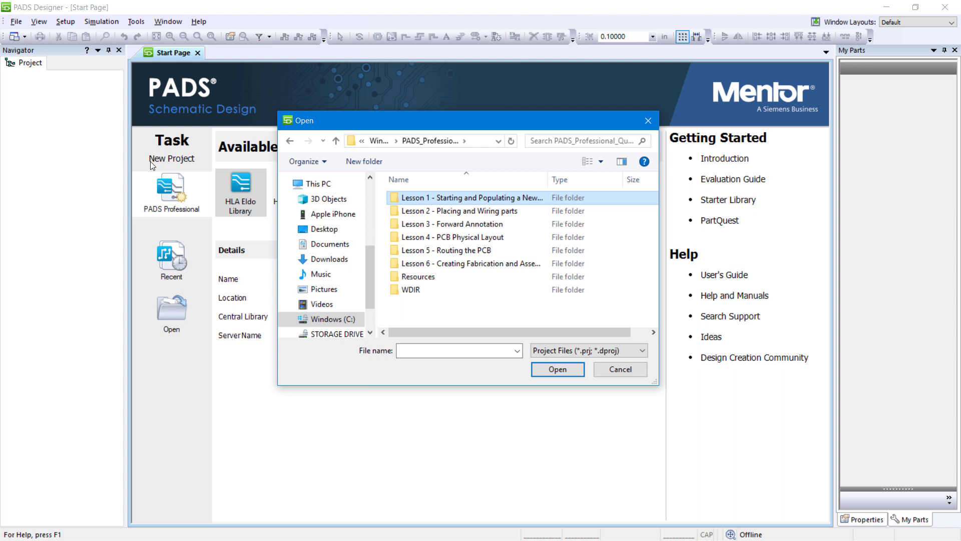
{"action": "double_click", "coordinate": [469, 197]}
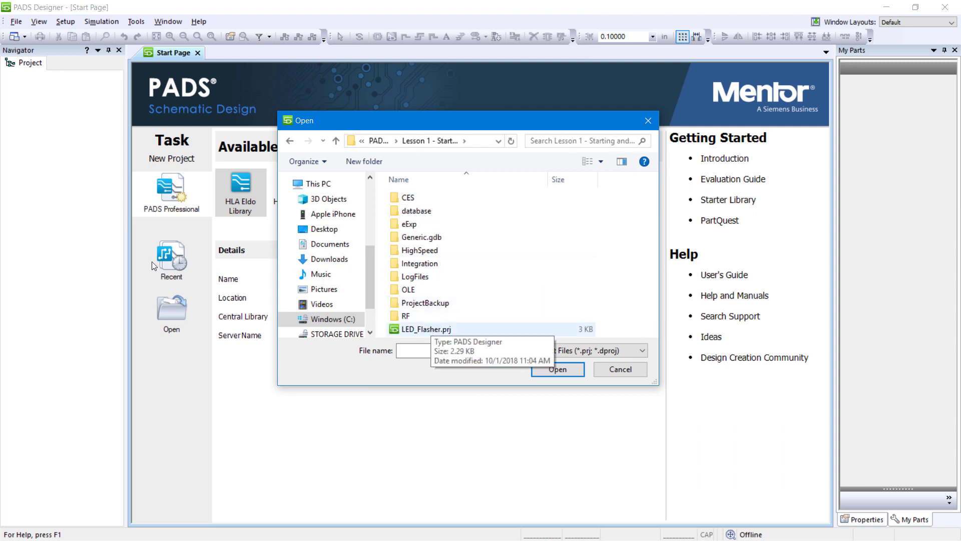
{"action": "left_click", "coordinate": [557, 369]}
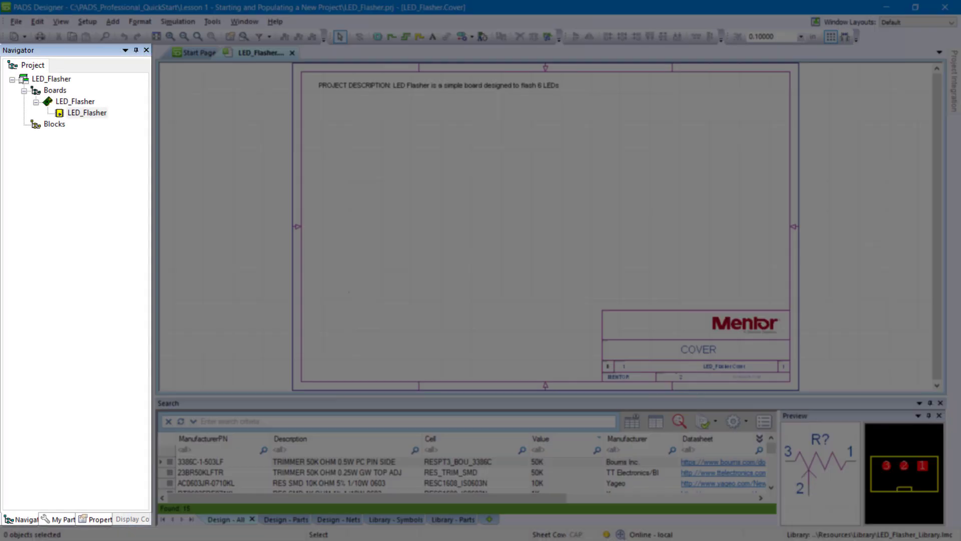
{"action": "mouse_move", "coordinate": [144, 79]}
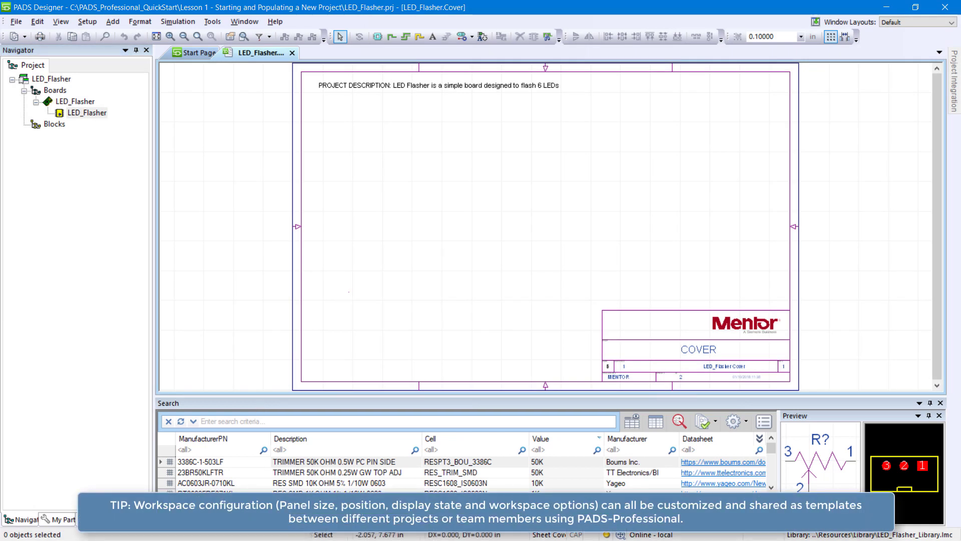
- Add a new schematic sheet (sheet 3) to the LED_Flasher board via File > New > Sheet
{"action": "left_click", "coordinate": [18, 22]}
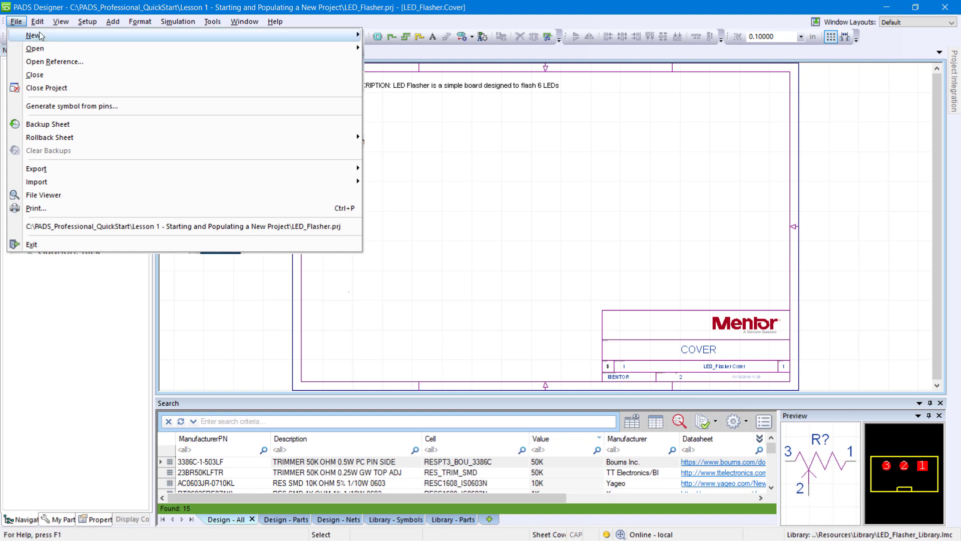
{"action": "mouse_move", "coordinate": [26, 36]}
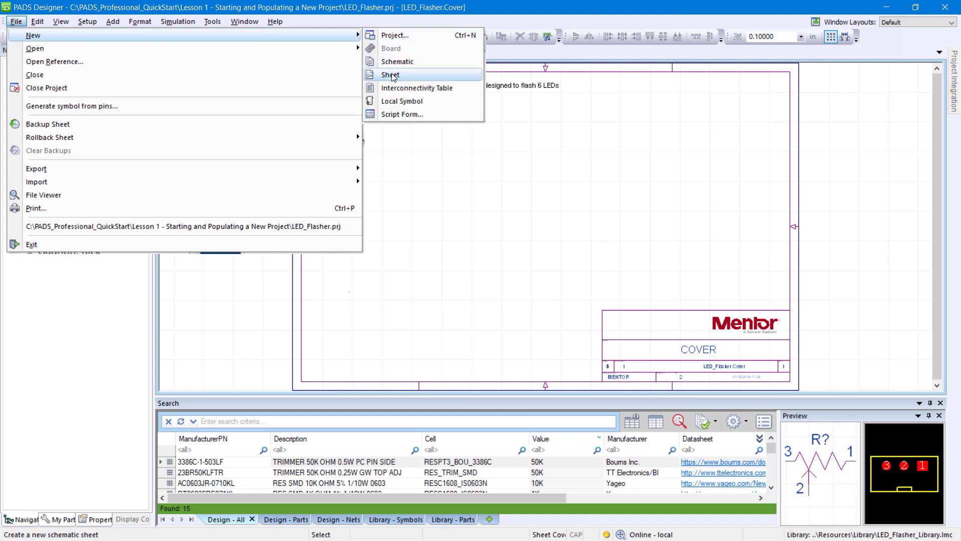
{"action": "left_click", "coordinate": [388, 74]}
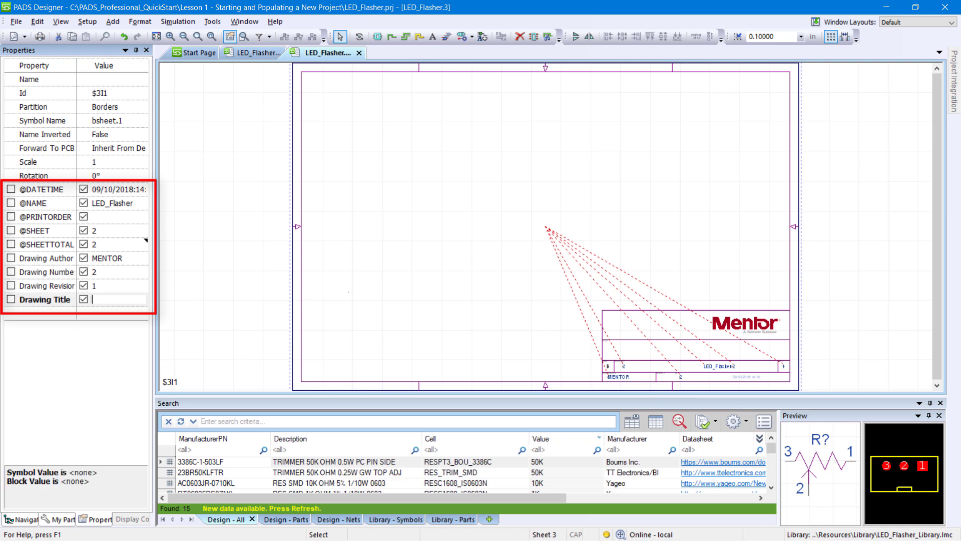
- Enter 'Design' as sheet 3's Drawing Title and return to the Navigator project tree
{"action": "type", "text": "Design"}
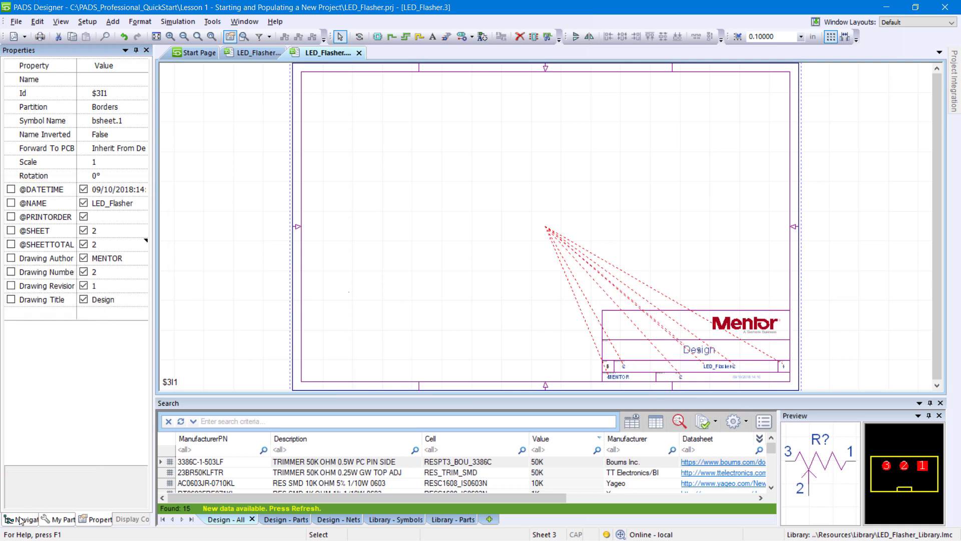
{"action": "left_click", "coordinate": [20, 518]}
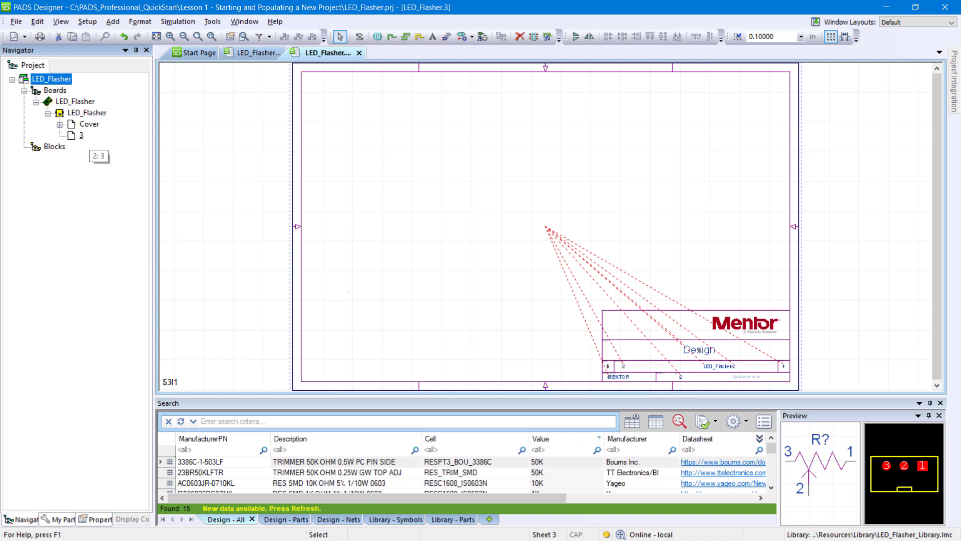
- Rename sheet 3 to 'Design' in the Navigator, then begin closing the LED_Flasher project
{"action": "right_click", "coordinate": [76, 135]}
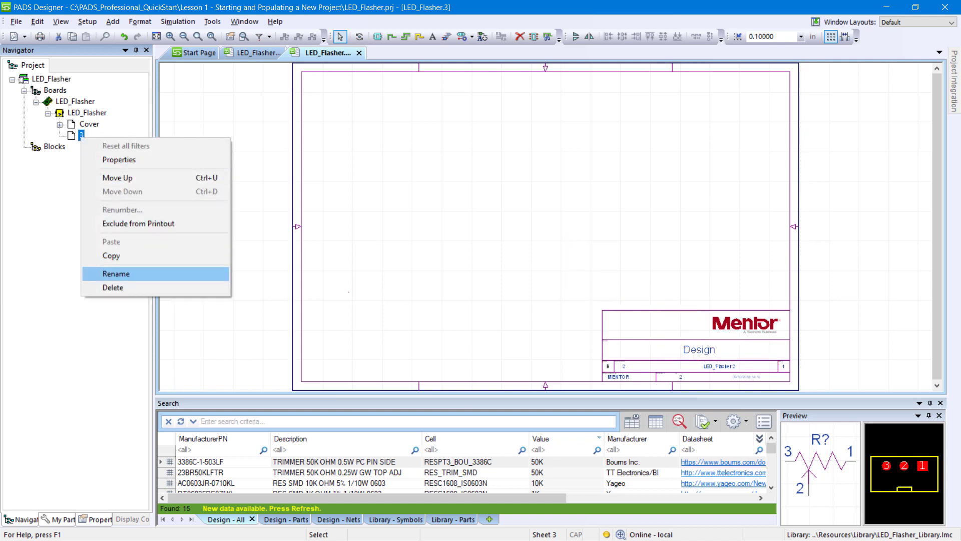
{"action": "left_click", "coordinate": [117, 273]}
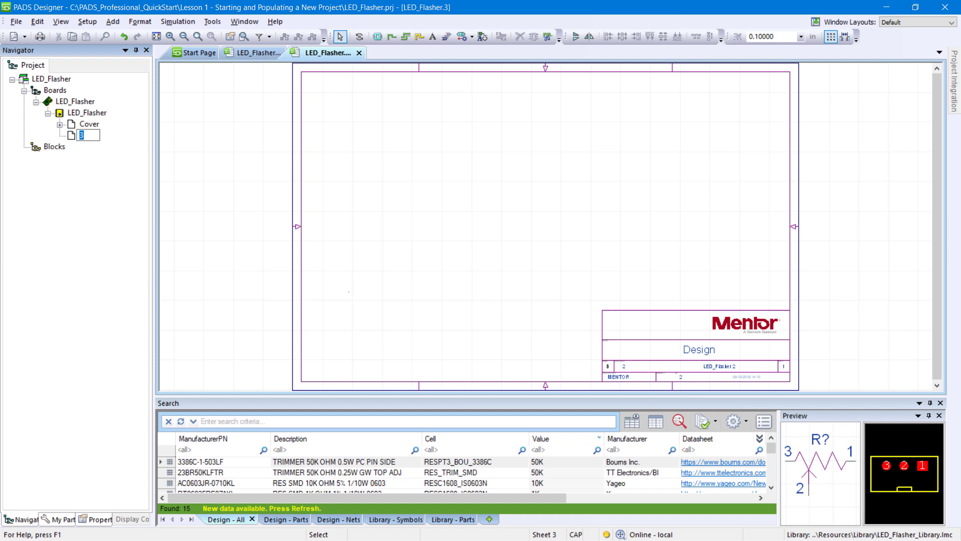
{"action": "type", "text": "Design"}
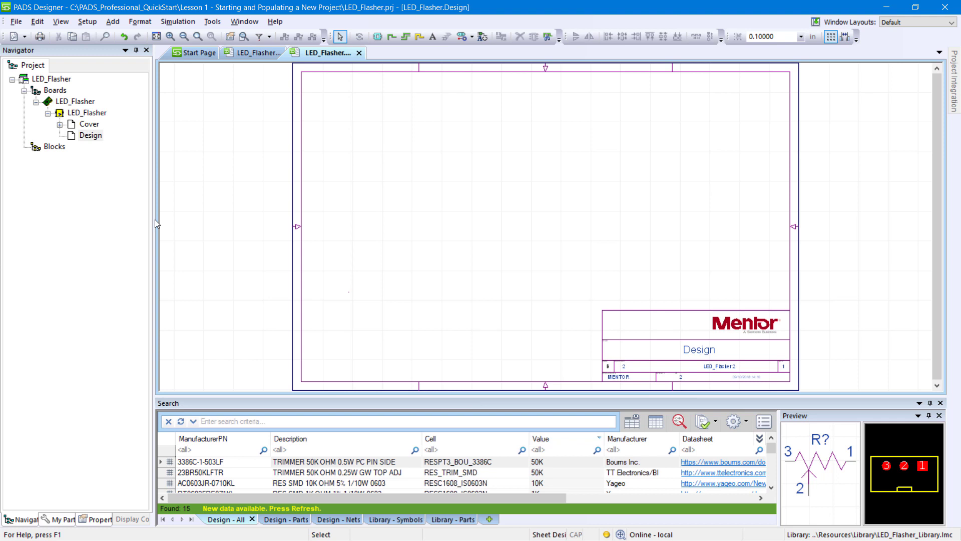
{"action": "left_click", "coordinate": [20, 21]}
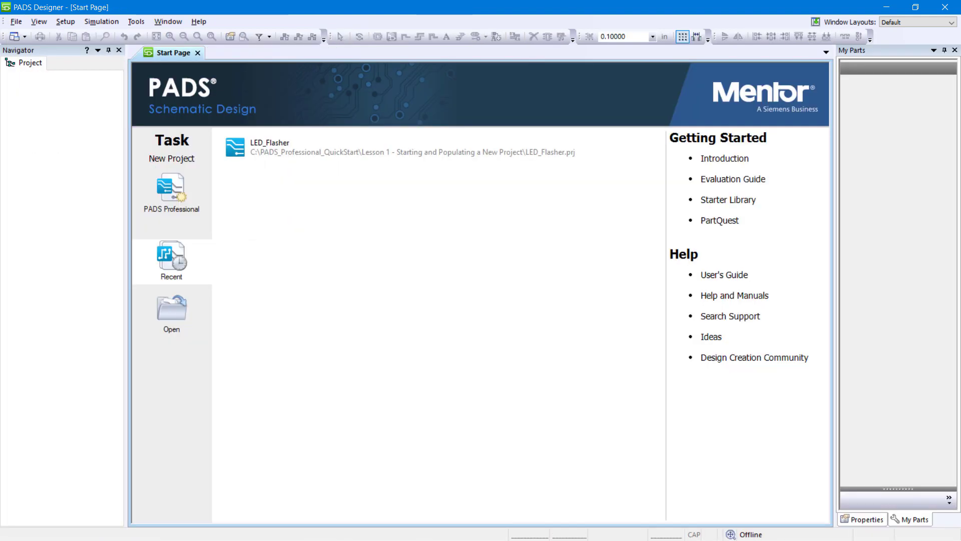
{"action": "mouse_move", "coordinate": [55, 92]}
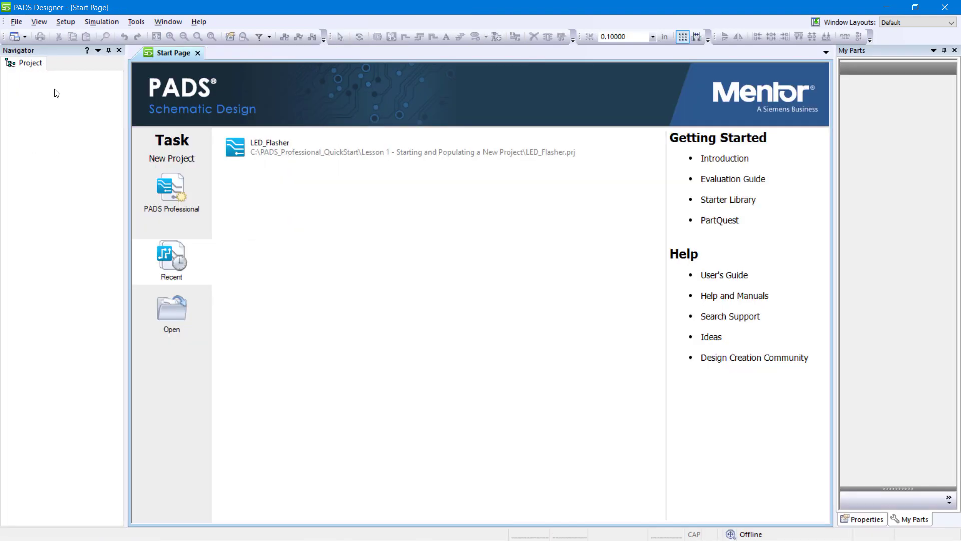